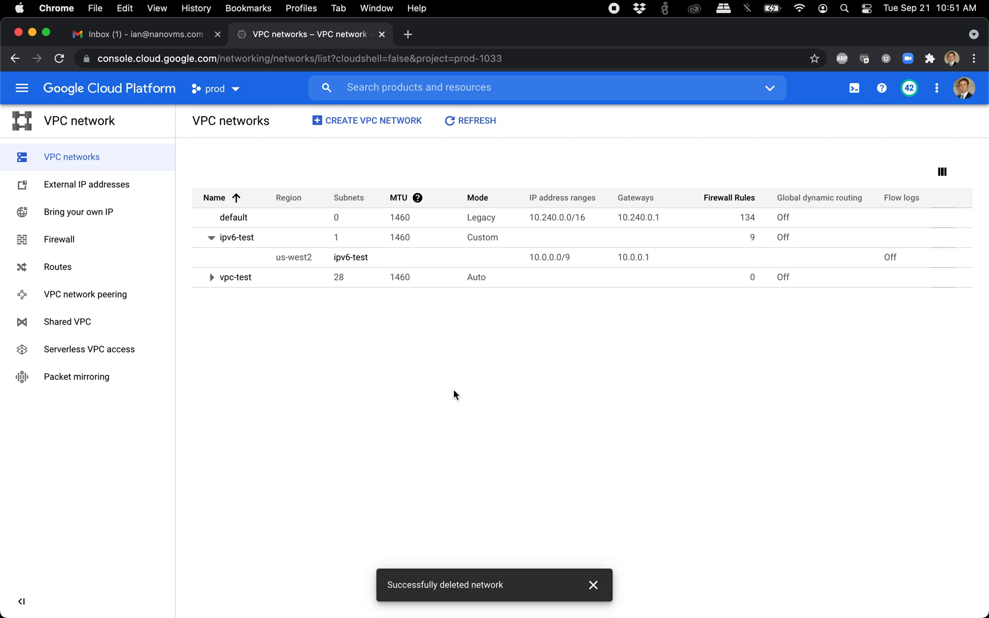
{"action": "mouse_move", "coordinate": [316, 412]}
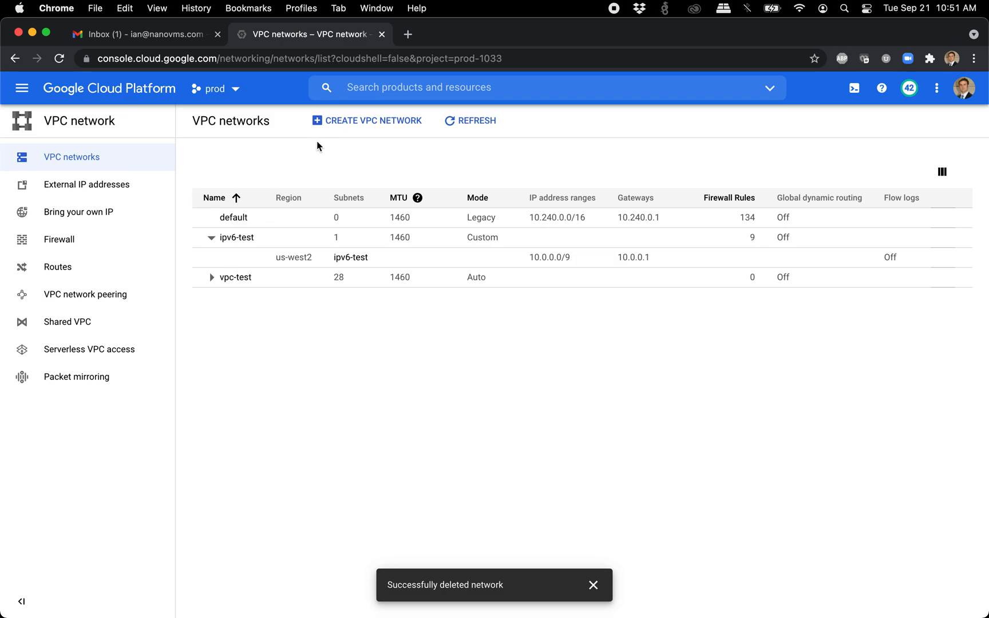
Start a new VPC network named ipv6-new with description ipv6-new, closing the Gmail tab
{"action": "left_click", "coordinate": [373, 120]}
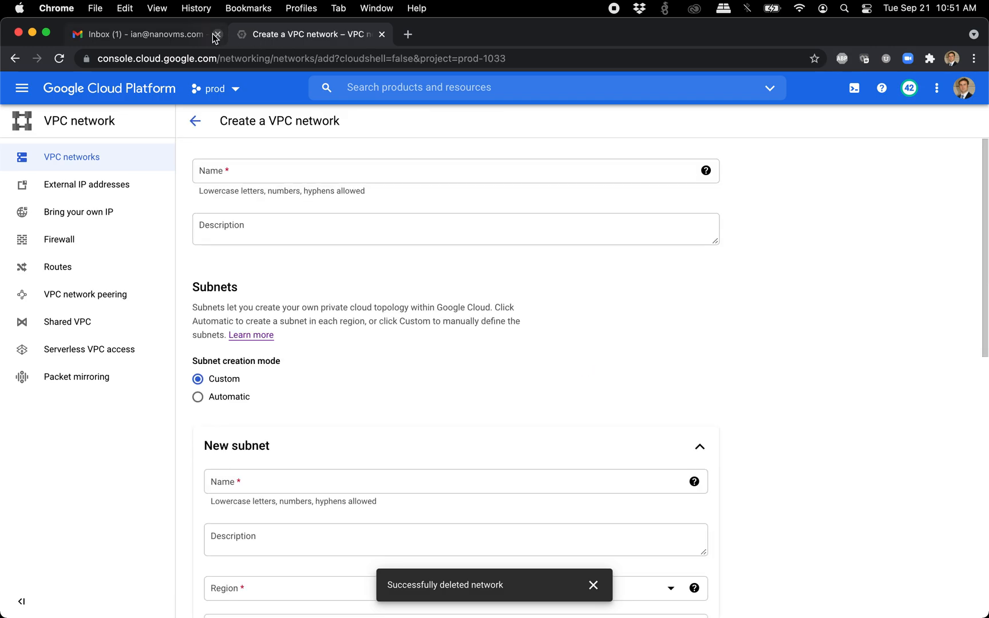
{"action": "left_click", "coordinate": [218, 34]}
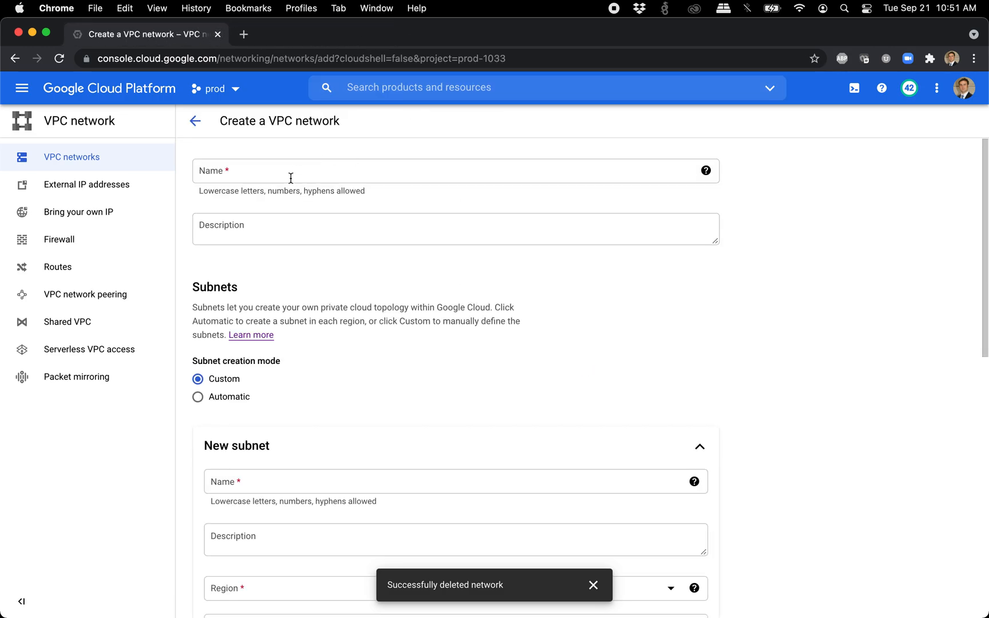
{"action": "type", "text": "ipv6-new"}
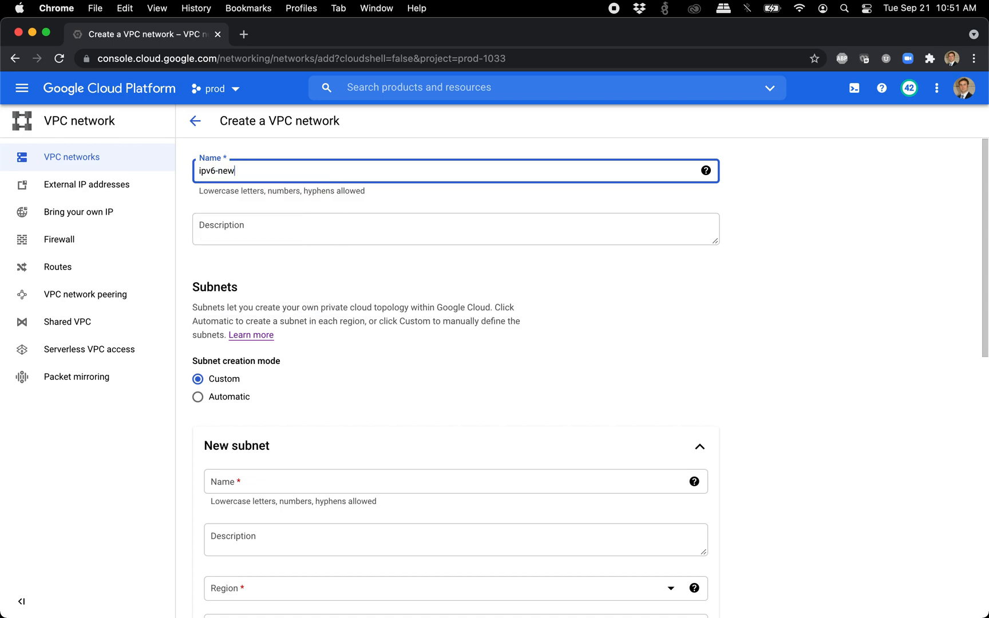
{"action": "left_click", "coordinate": [455, 229]}
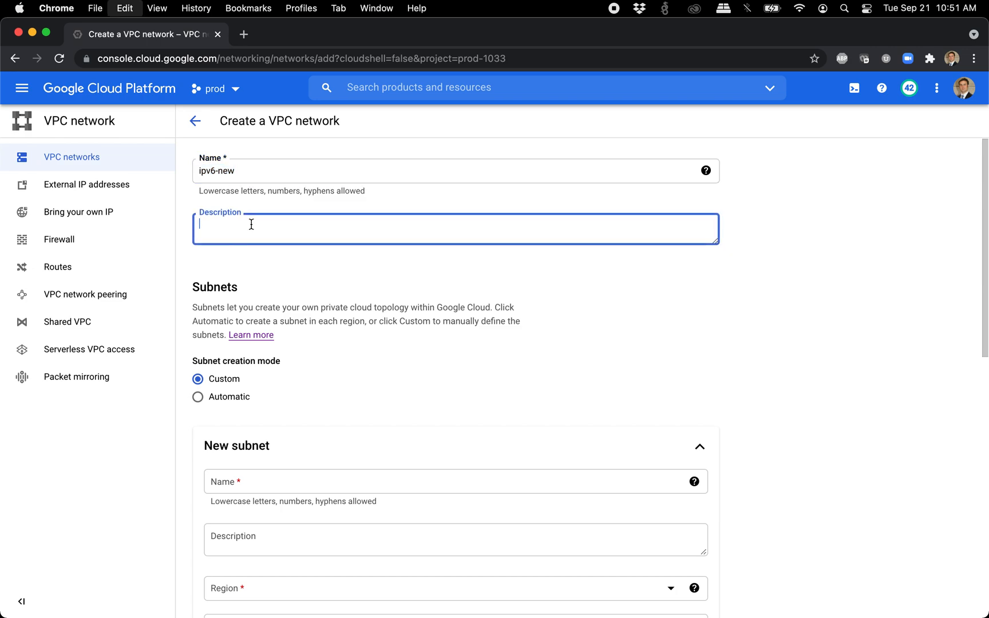
{"action": "type", "text": "ipv6-new"}
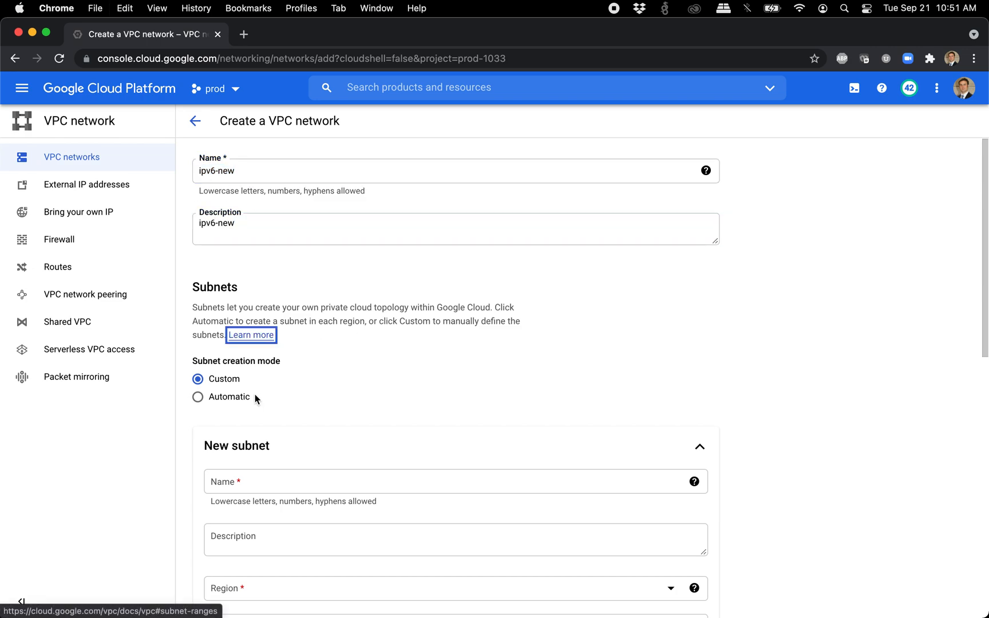
{"action": "scroll", "scroll_direction": "down", "scroll_amount": 3}
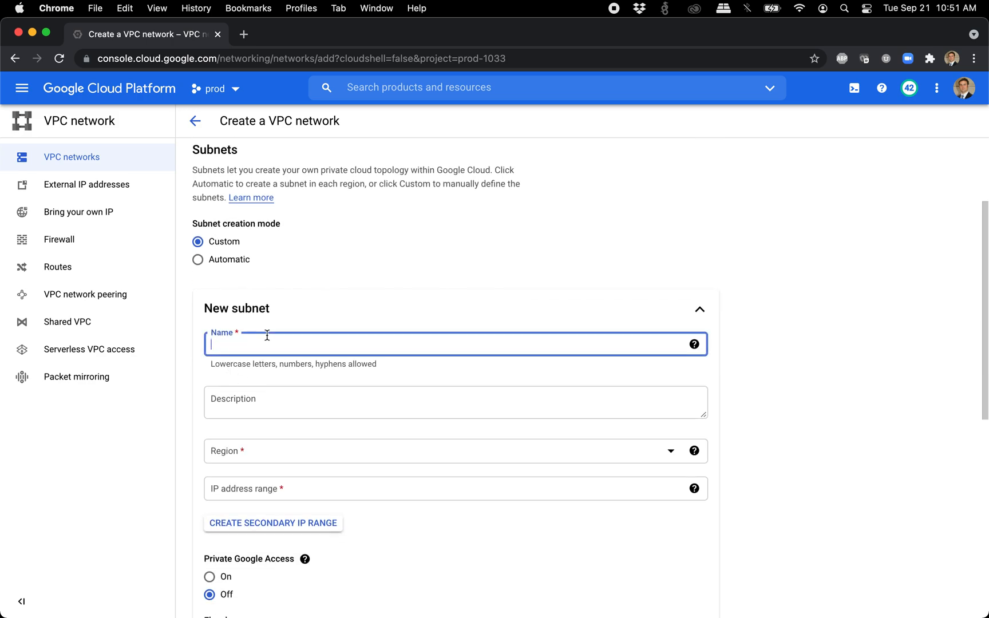
Add subnet ipv6-new in us-west2 with range 10.0.0.0/9 and create the network
{"action": "type", "text": "ipv6-new"}
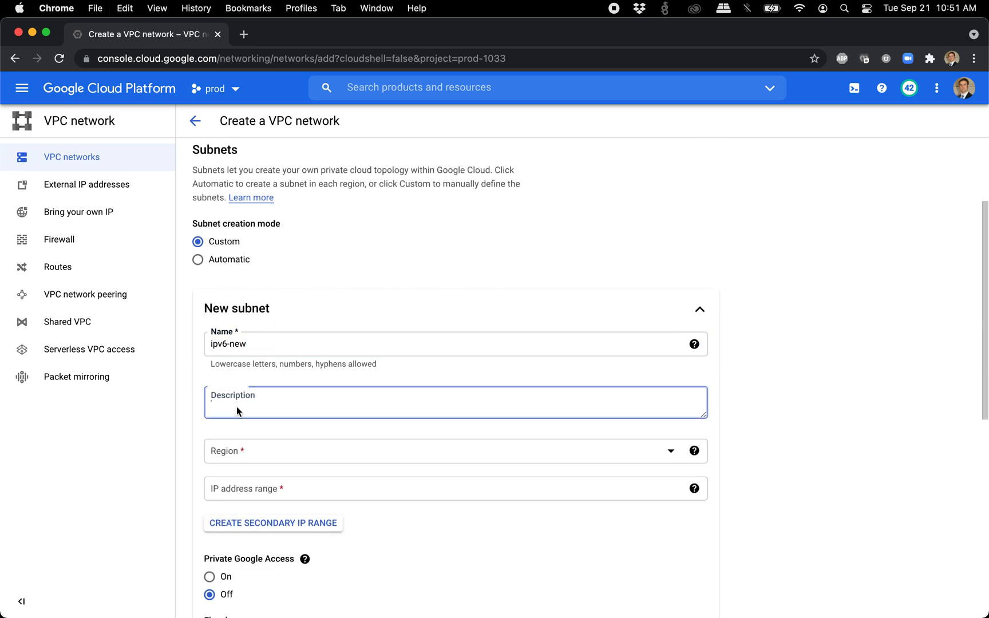
{"action": "left_click", "coordinate": [450, 450]}
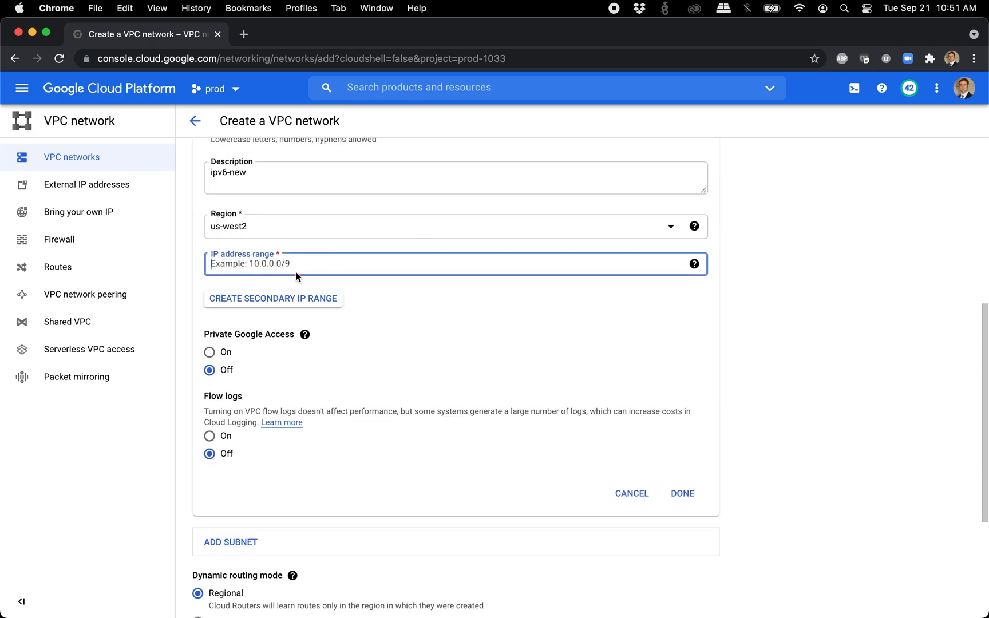
{"action": "type", "text": "10.0.0.0."}
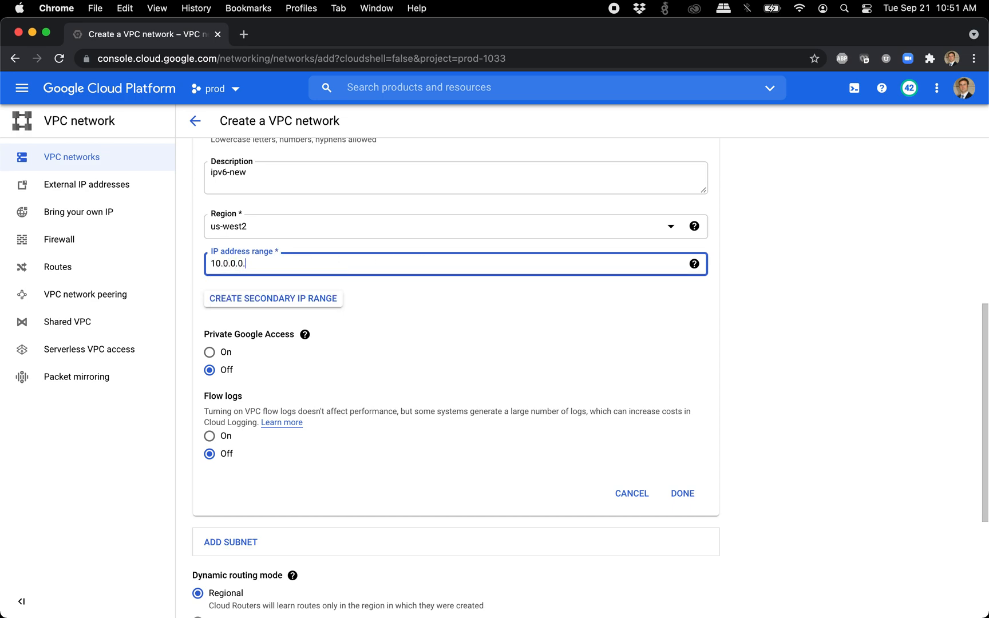
{"action": "type", "text": "/9"}
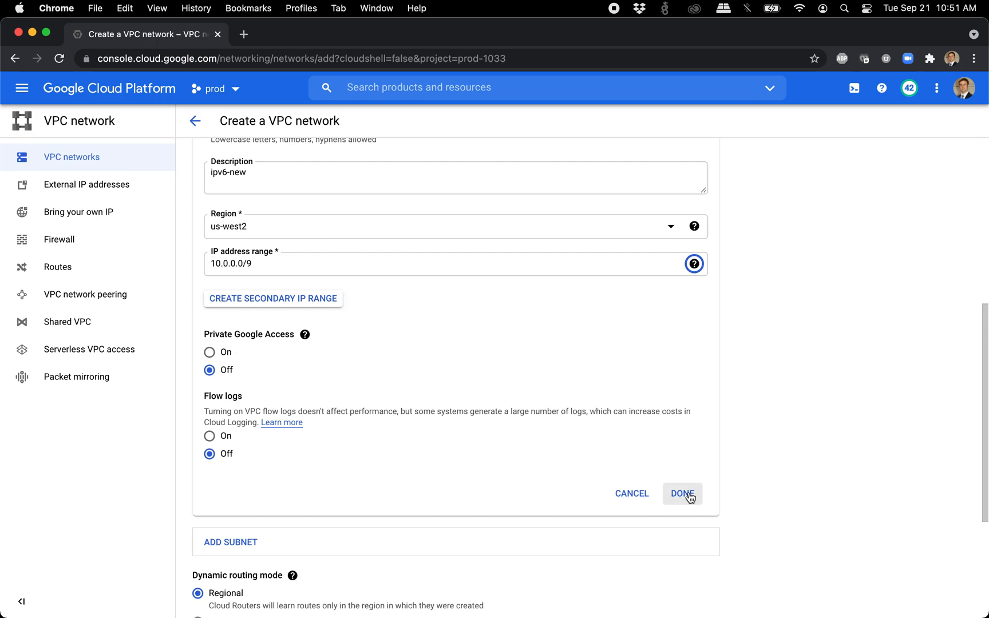
{"action": "left_click", "coordinate": [681, 493]}
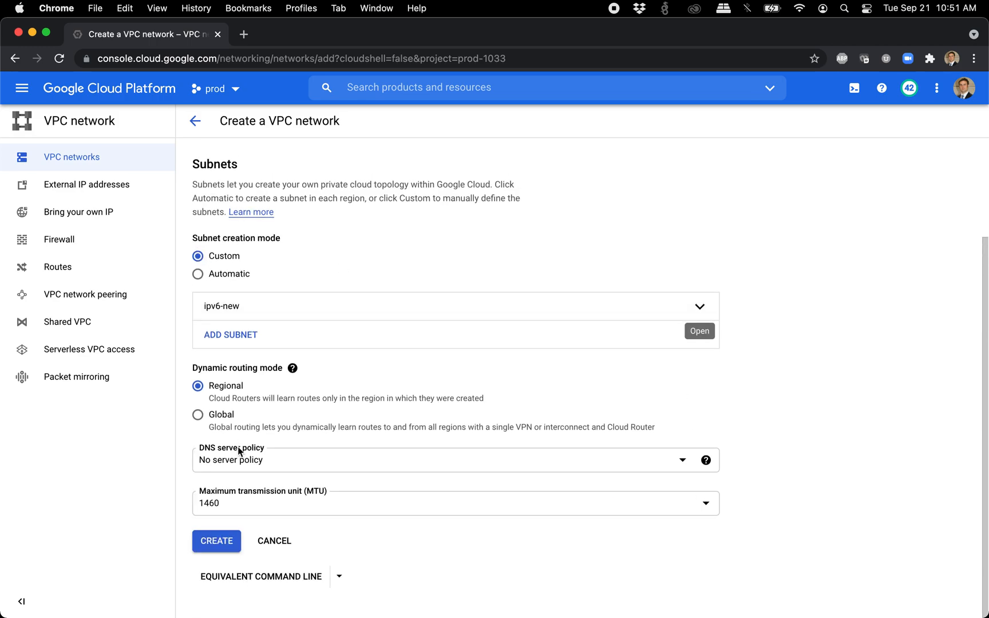
{"action": "left_click", "coordinate": [216, 542]}
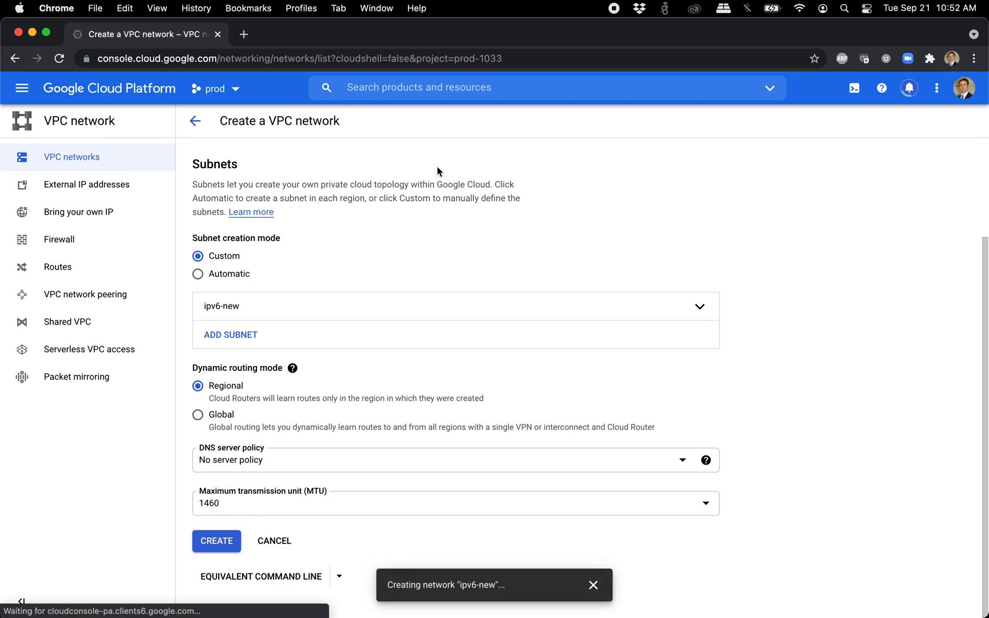
Wait for network ipv6-new to finish creating and show its us-west2 subnet
{"action": "left_click", "coordinate": [215, 542]}
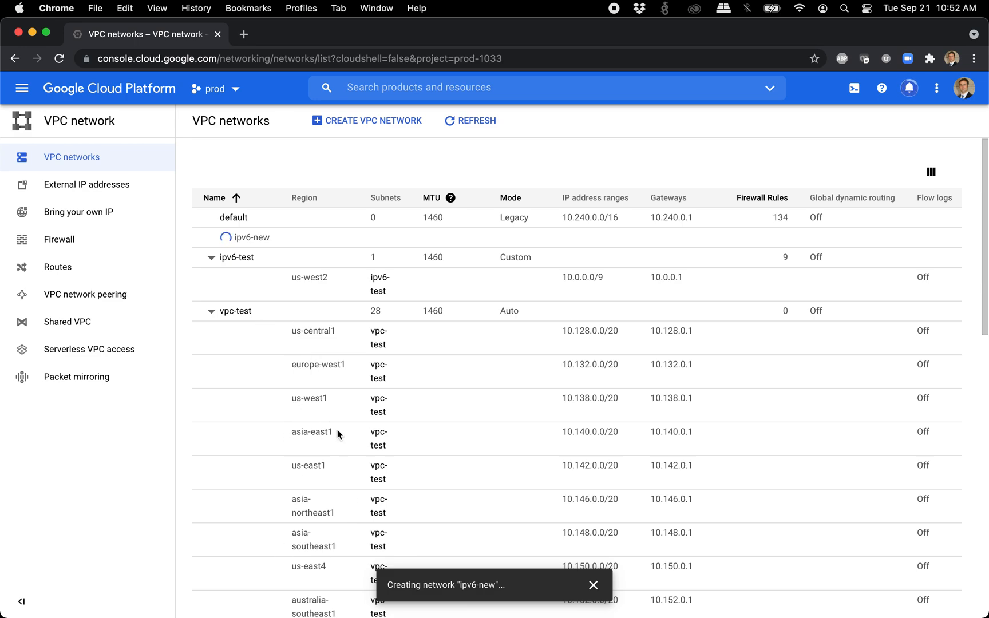
{"action": "mouse_move", "coordinate": [378, 438]}
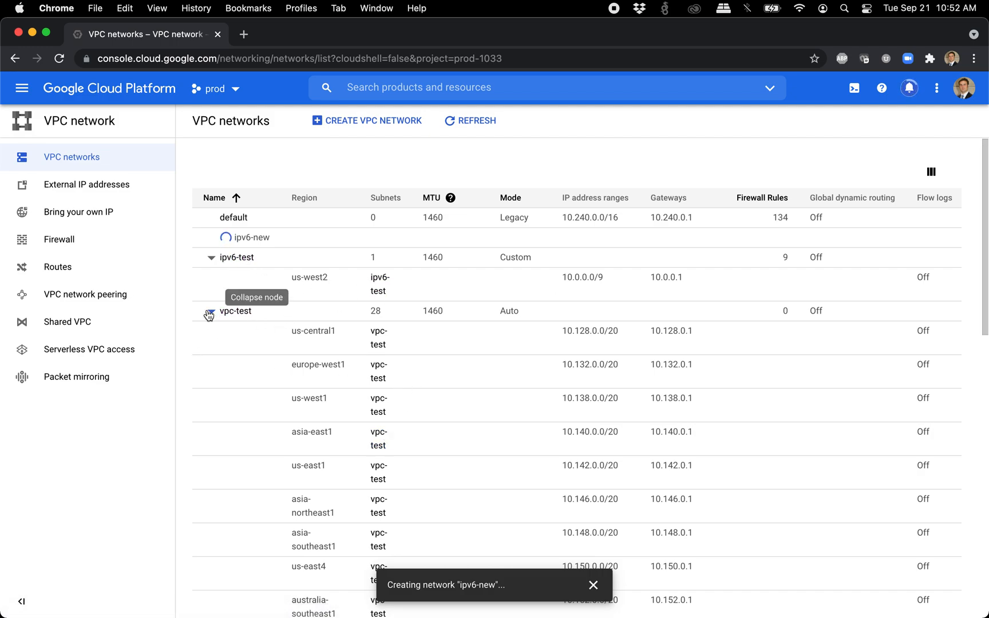
{"action": "left_click", "coordinate": [211, 311]}
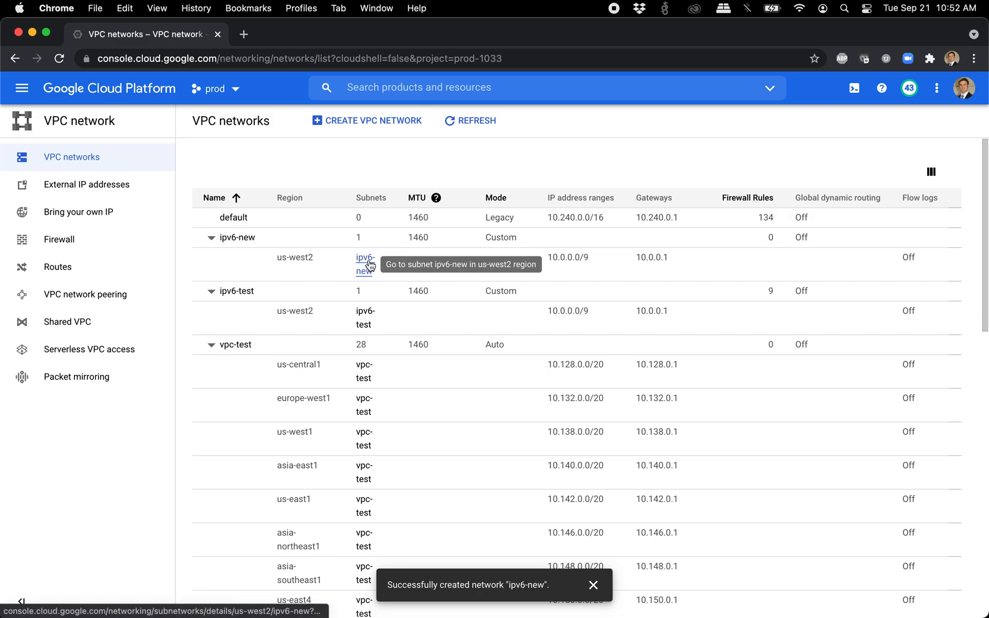
Check subnet ipv6-new's equivalent REST response, confirming stackType IPV4_ONLY
{"action": "left_click", "coordinate": [364, 264]}
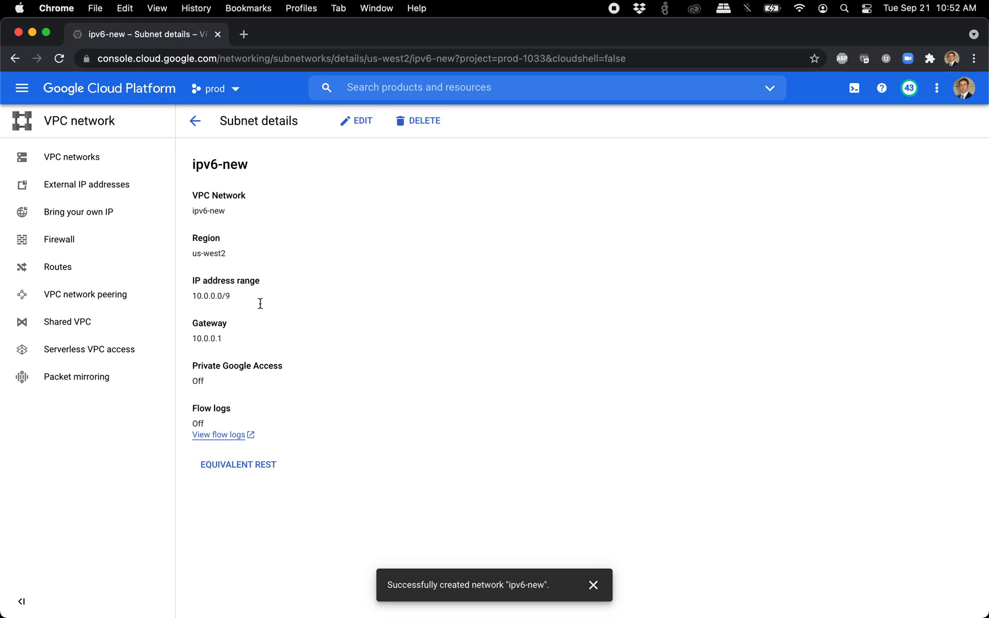
{"action": "mouse_move", "coordinate": [237, 465]}
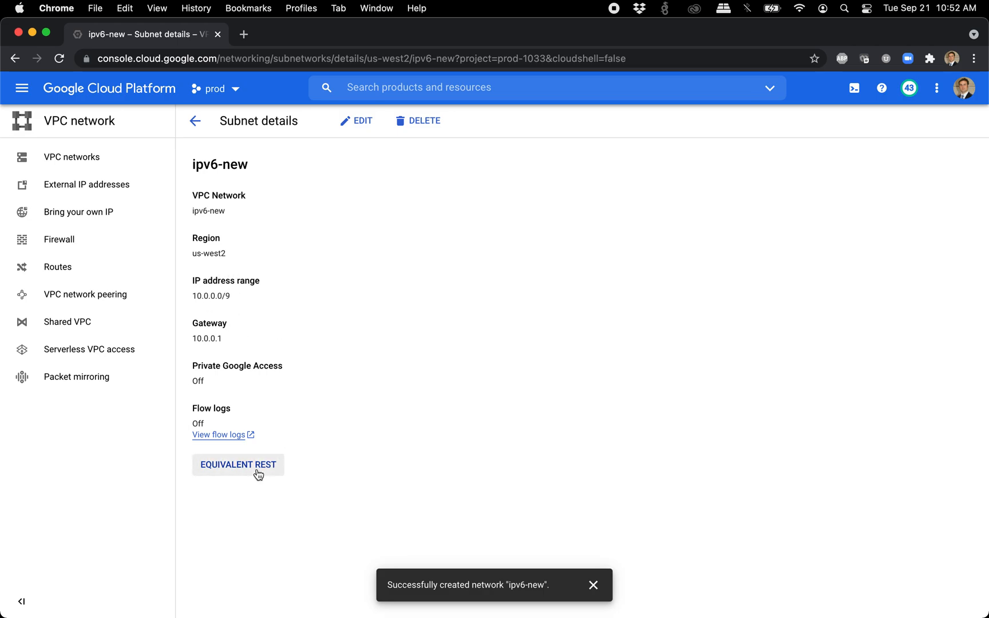
{"action": "left_click", "coordinate": [239, 465]}
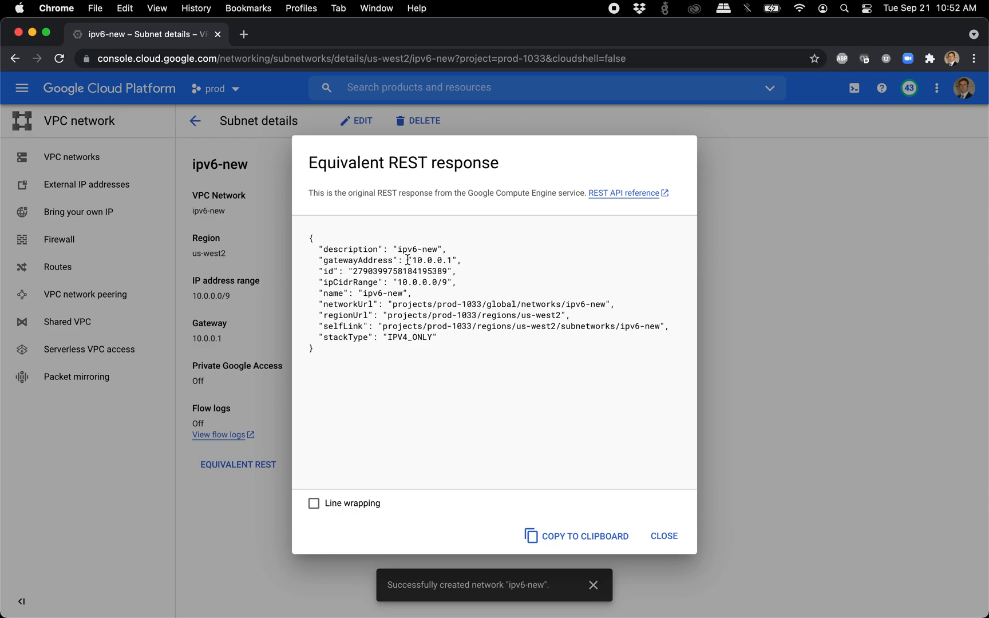
{"action": "left_click", "coordinate": [663, 536]}
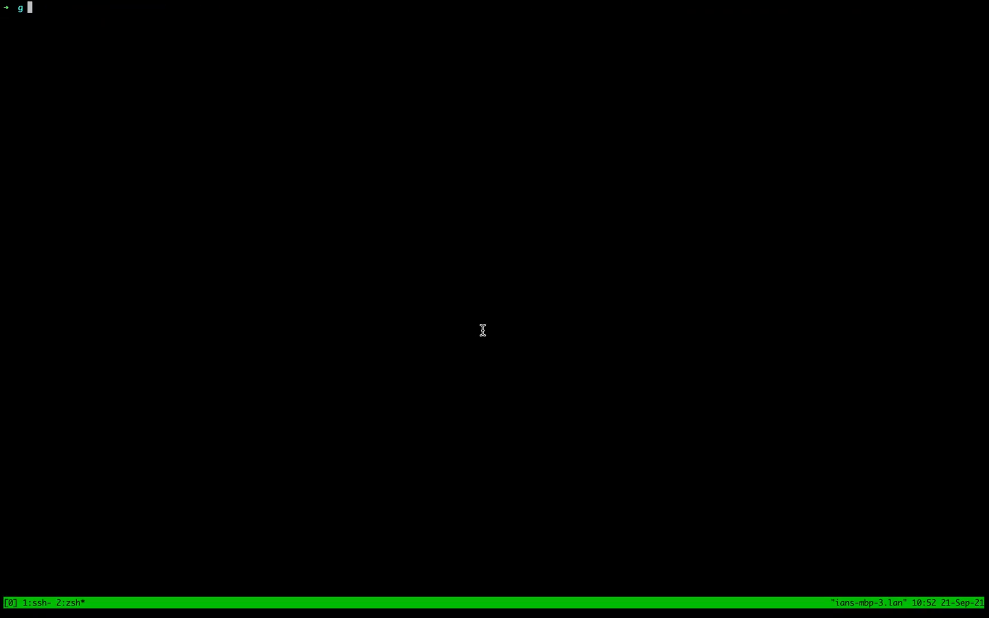
Update subnet ipv6-new to stack type IPV4_IPV6 with EXTERNAL IPv6 access in us-west2 via gcloud
{"action": "type", "text": "history| gep EXTERNAL"}
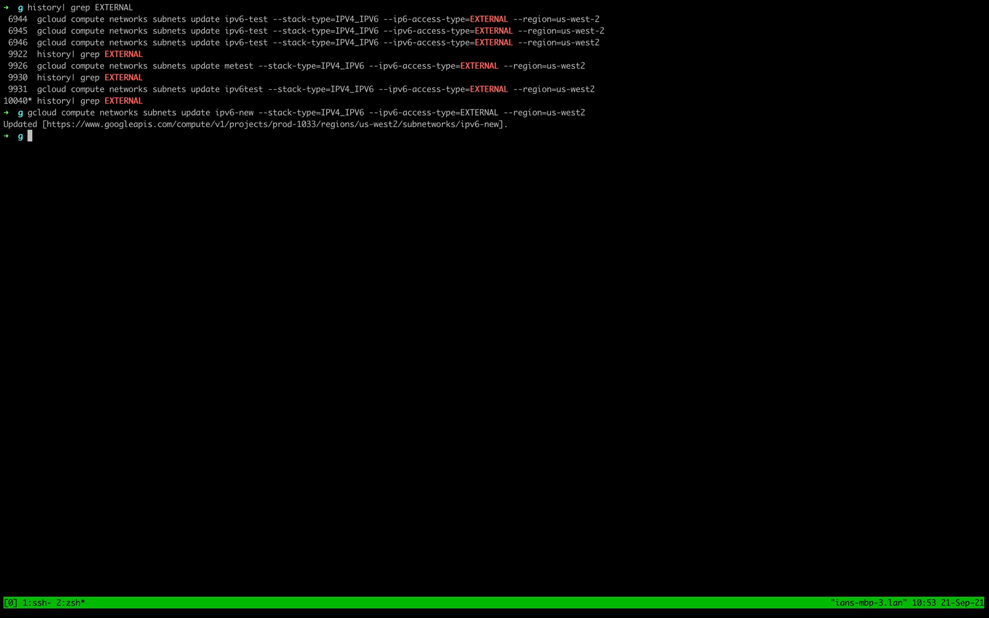
{"action": "mouse_move", "coordinate": [227, 109]}
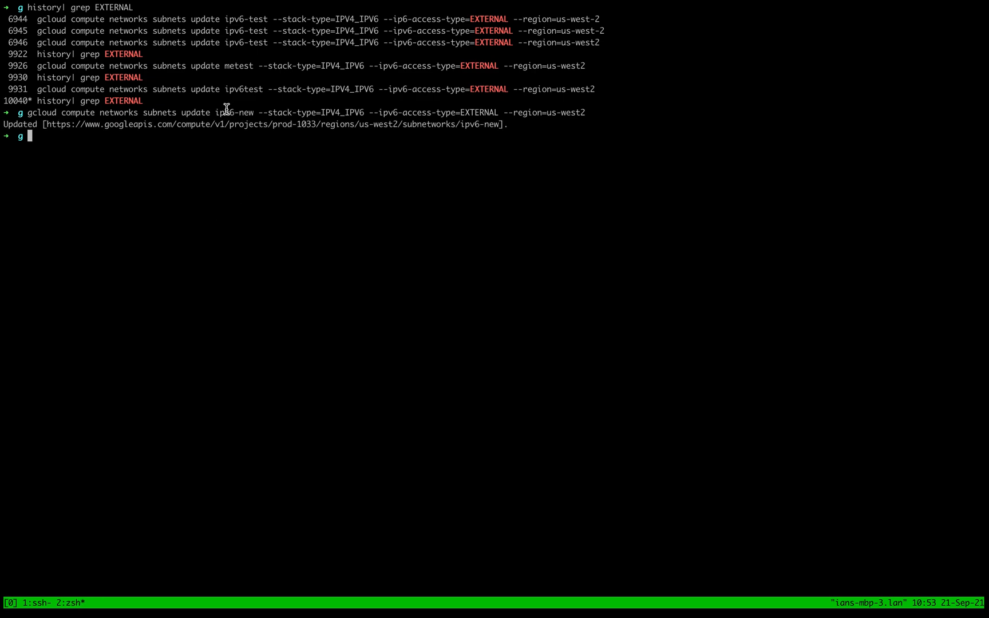
Set VPC and Subnet to ipv6-new in config.json using vi and save it
{"action": "type", "text": "vi config.json"}
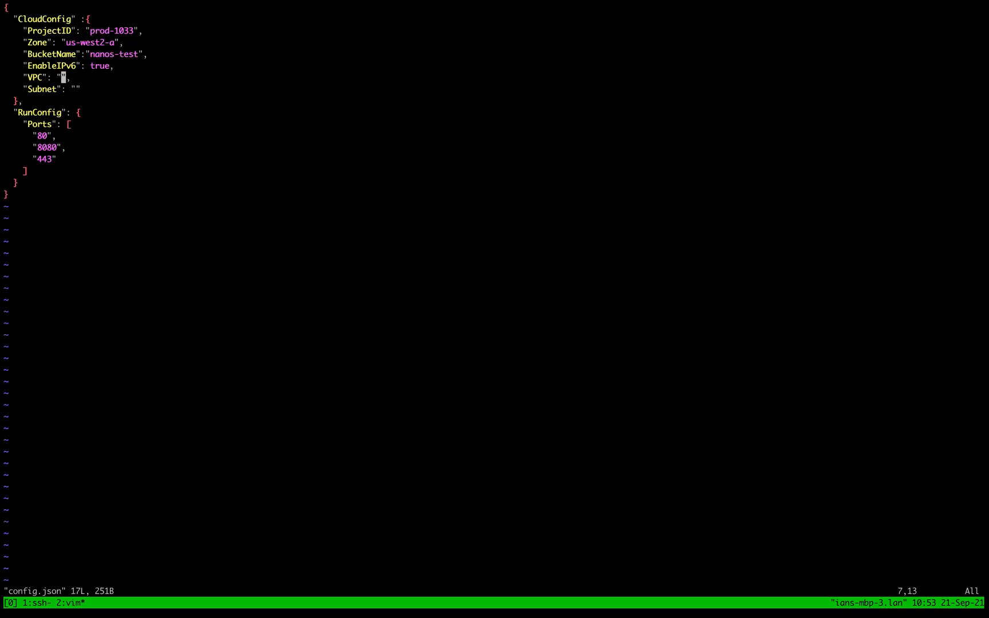
{"action": "type", "text": "ipv6-new"}
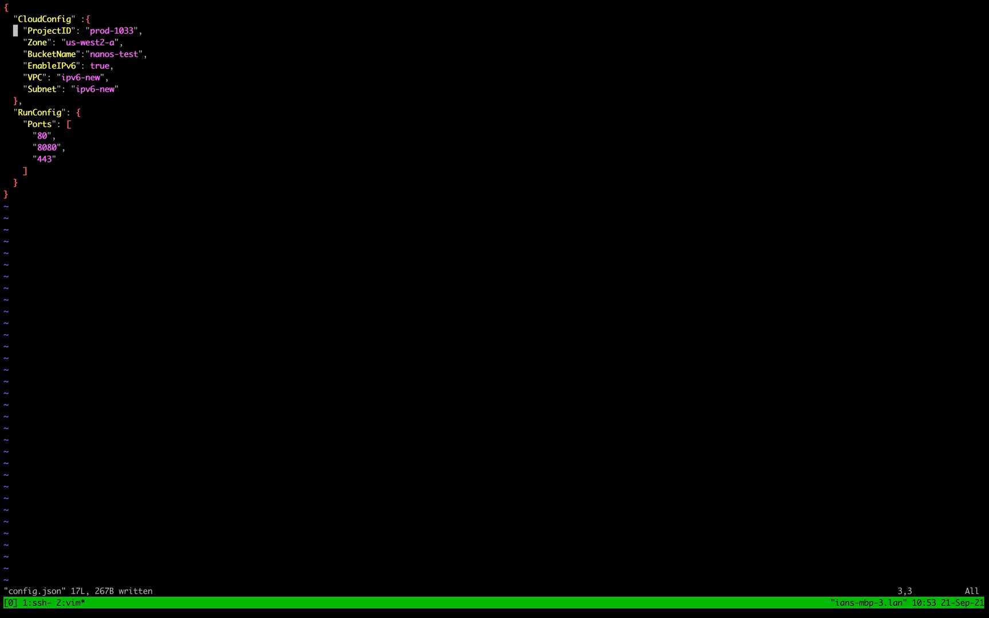
{"action": "key", "text": "j"}
{"action": "type", "text": "rm g"}
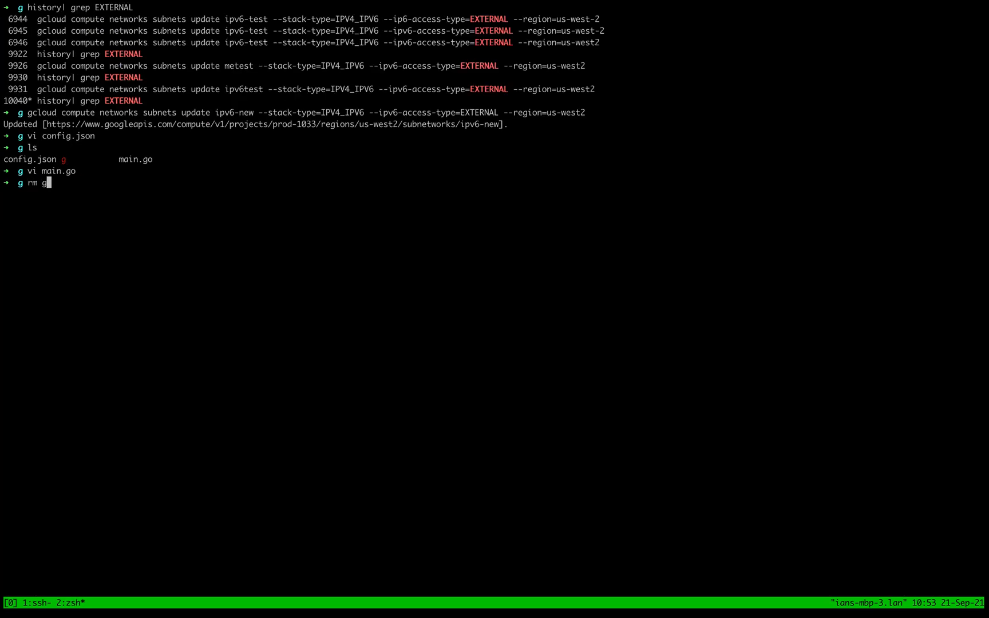
Rebuild the g binary for Linux with GO111MODULE=off GOOS=linux go build from history
{"action": "type", "text": "history| grep"}
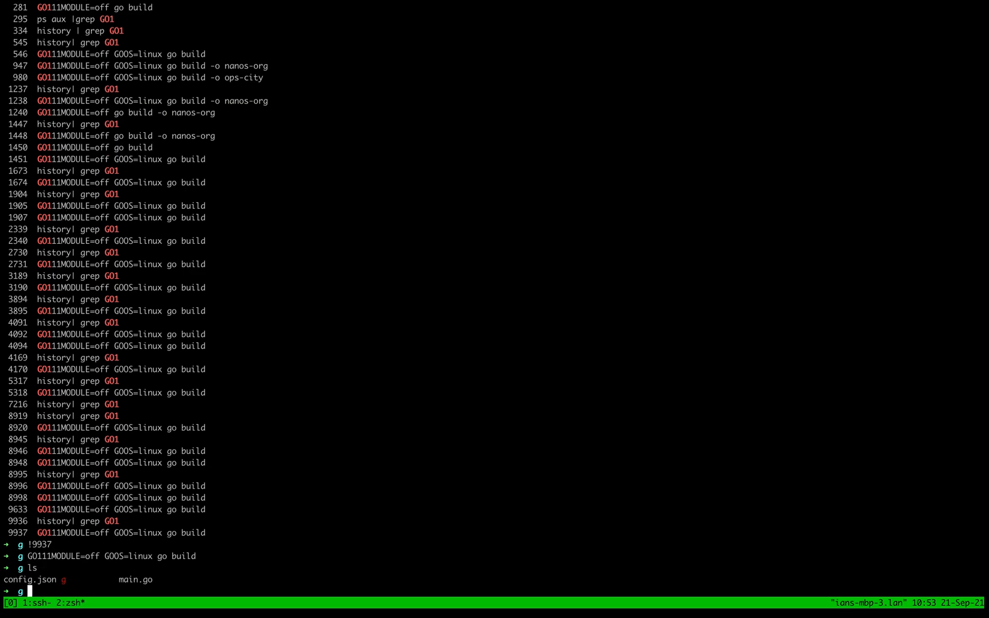
{"action": "type", "text": "history| grep image |"}
{"action": "type", "text": "ops instance create -c config.json -t gcp g"}
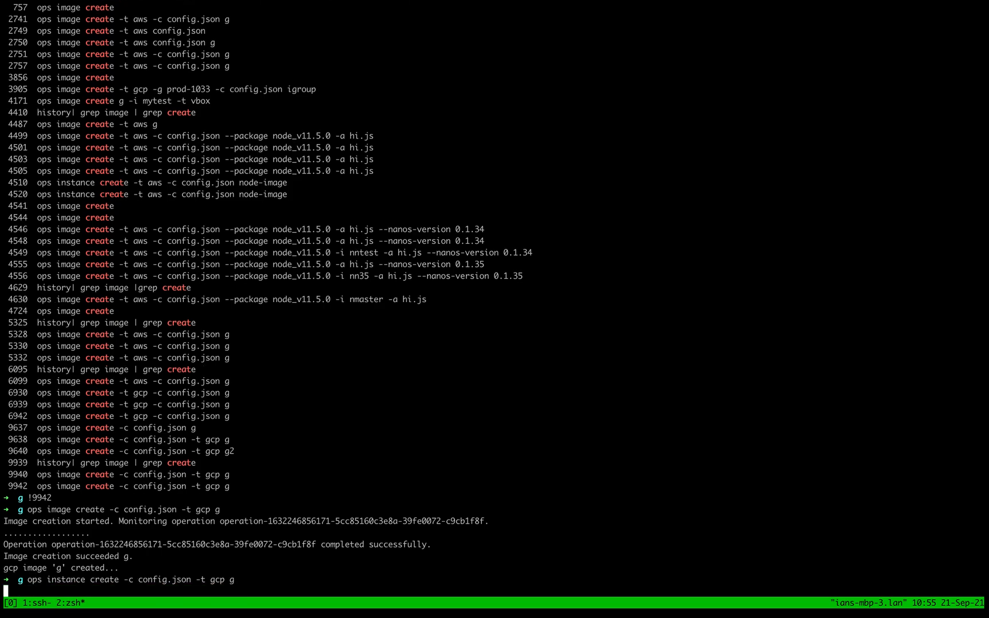
Create GCP image g and launch an instance from it with config.json using ops
{"action": "key", "text": "Return"}
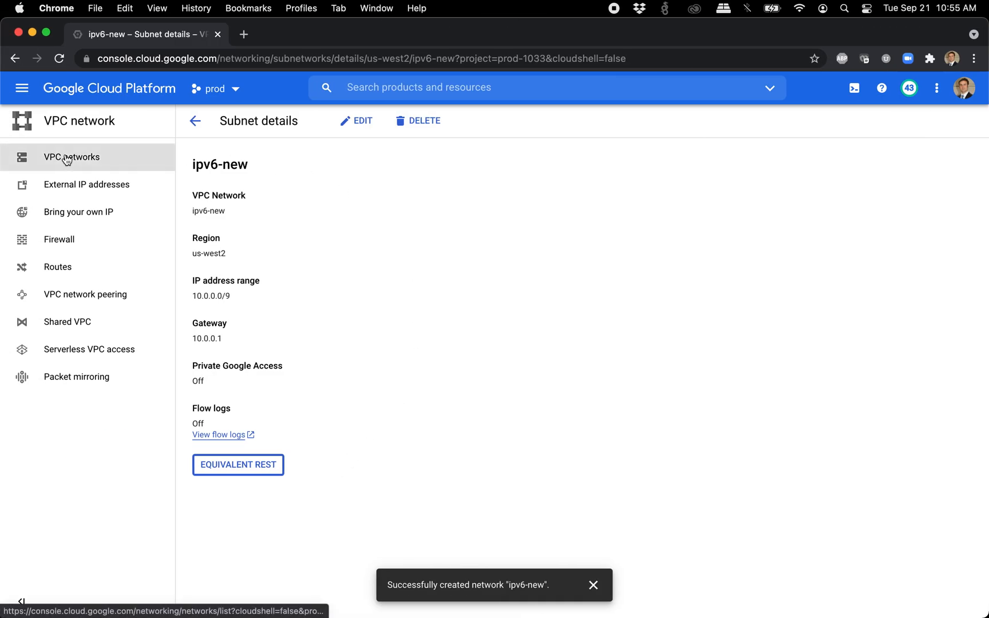
{"action": "mouse_move", "coordinate": [23, 89]}
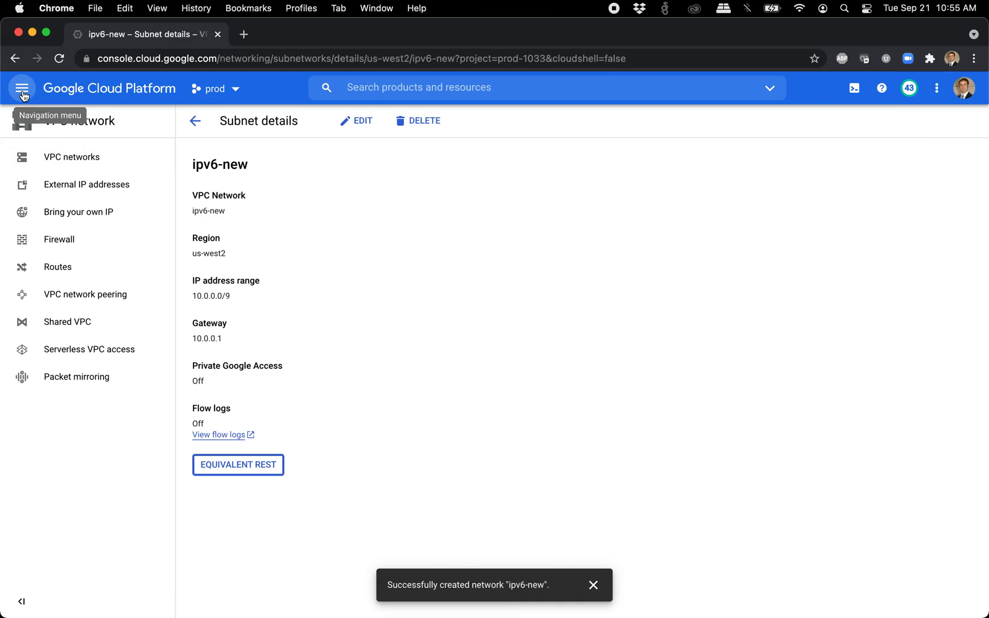
Go to Compute Engine VM instances from the Navigation menu
{"action": "left_click", "coordinate": [22, 89]}
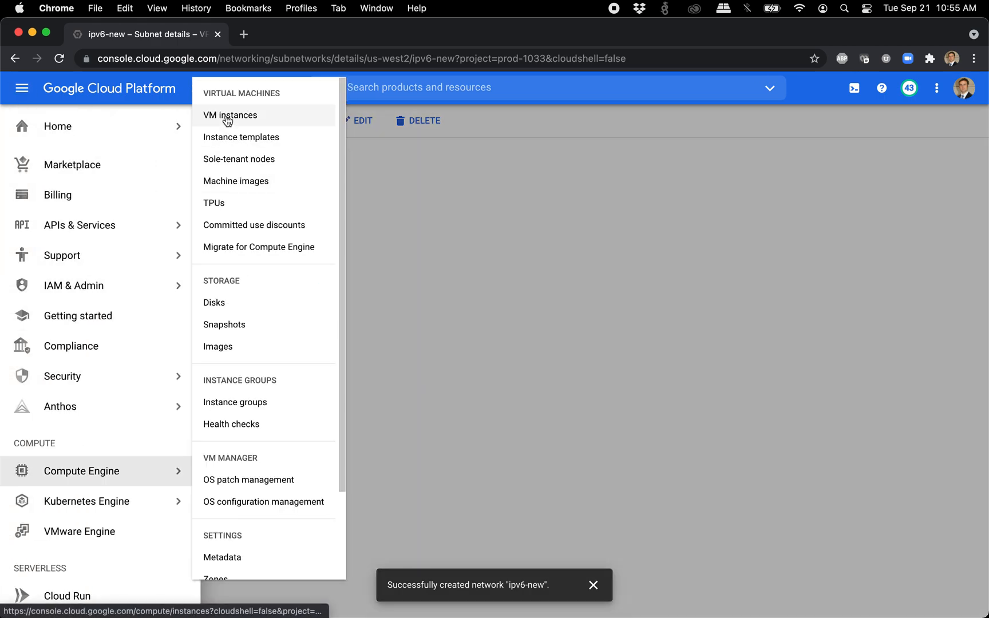
{"action": "left_click", "coordinate": [230, 115]}
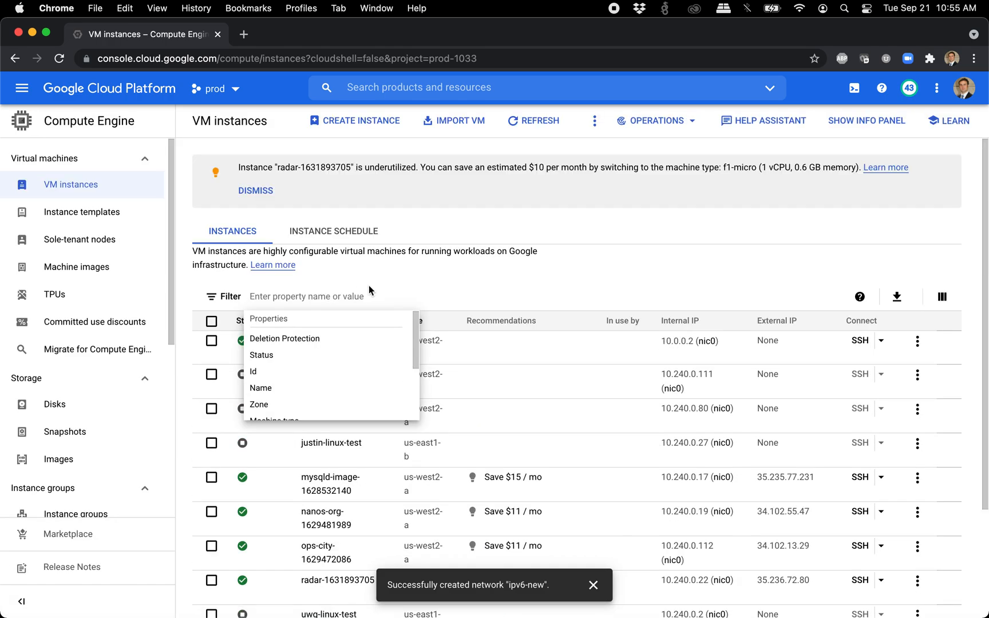
{"action": "left_click", "coordinate": [330, 340]}
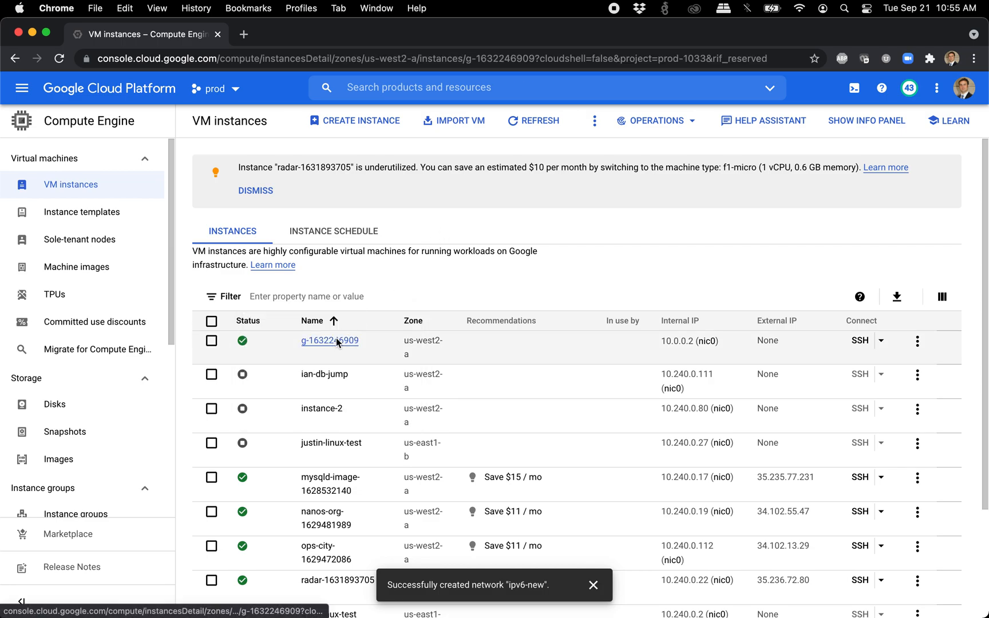
{"action": "left_click", "coordinate": [329, 341]}
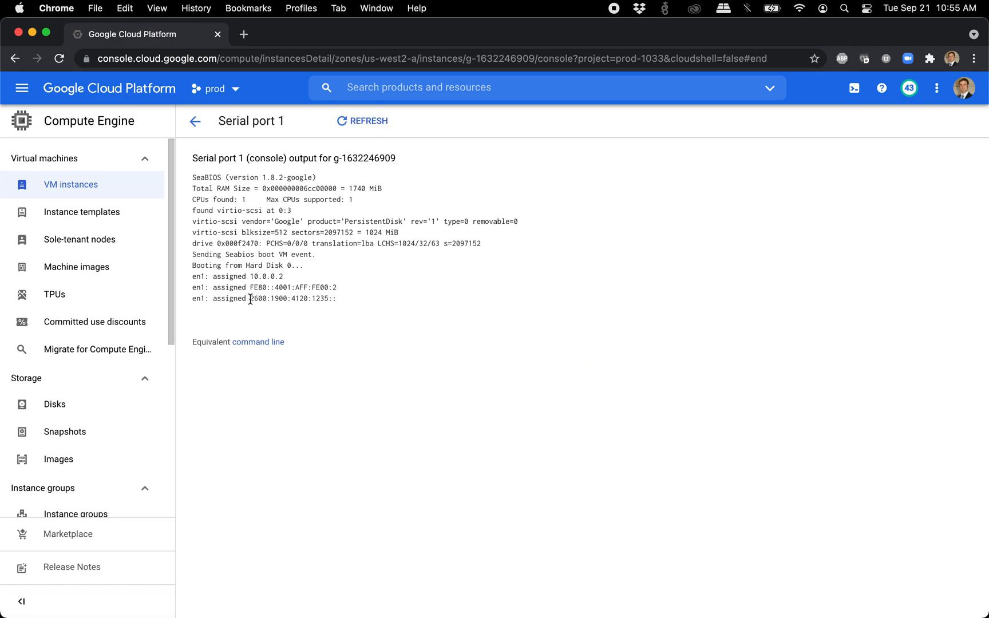
{"action": "left_click_drag", "start_coordinate": [249, 298], "coordinate": [337, 298]}
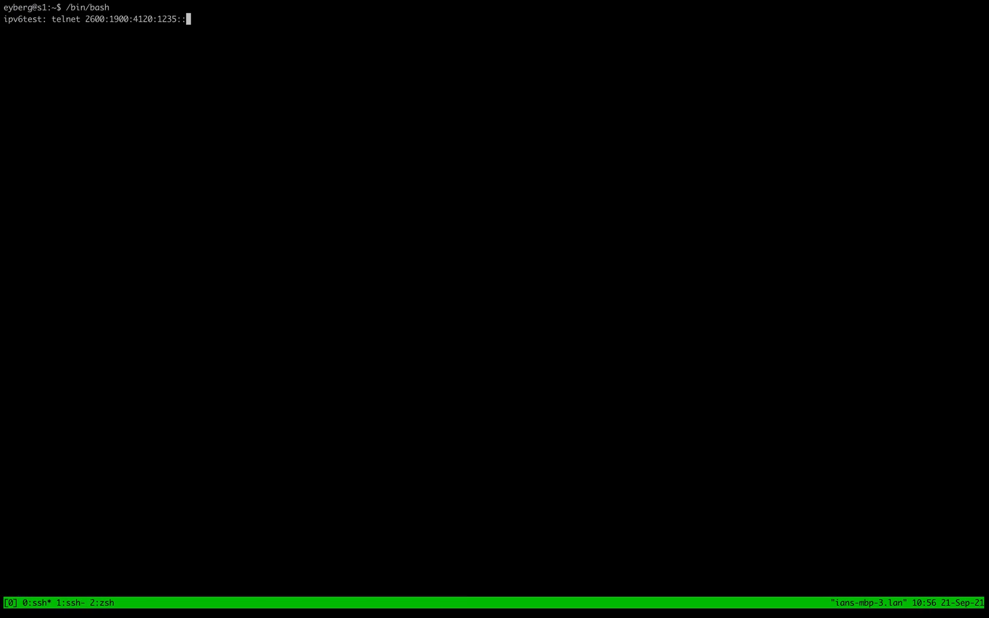
{"action": "type", "text": "8080"}
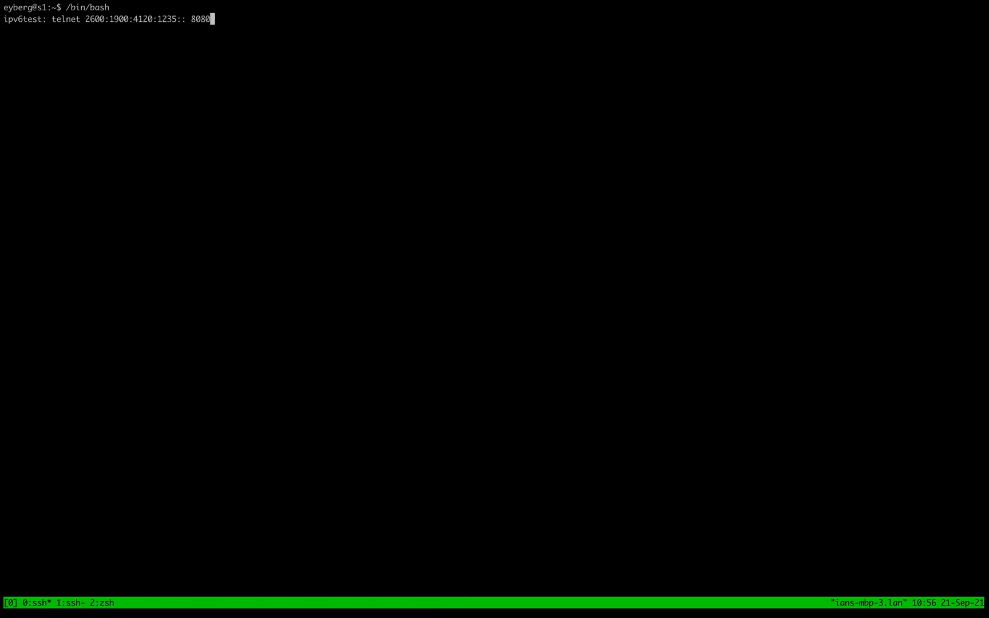